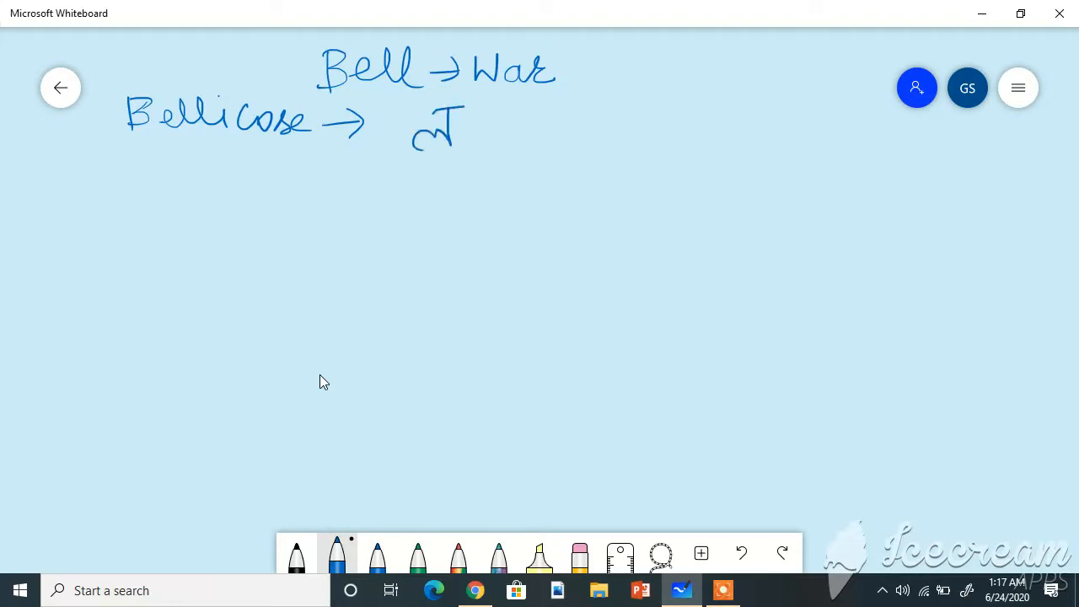
Handwrite Bellicose's Hindi meaning in blue pen under the Bell → War heading.
left_click_drag(439, 127, 548, 127)
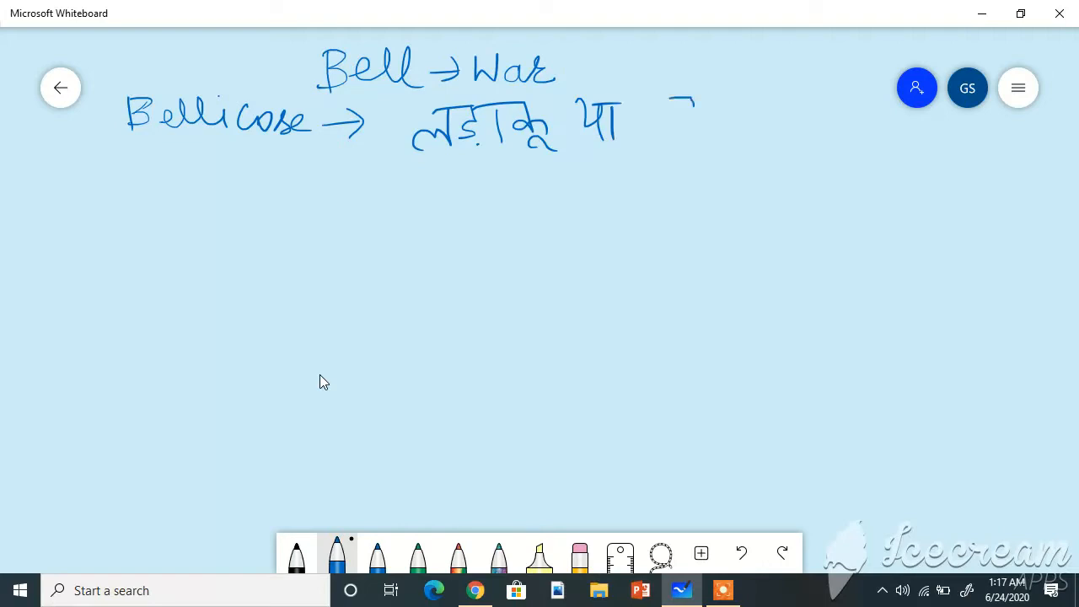
left_click_drag(683, 101, 742, 134)
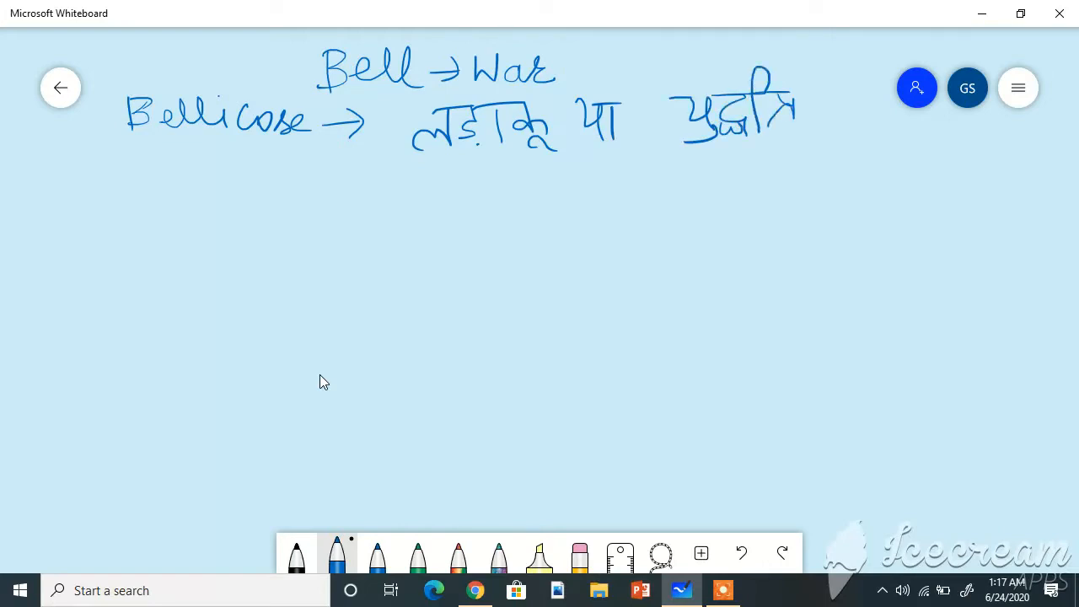
left_click_drag(207, 161, 189, 190)
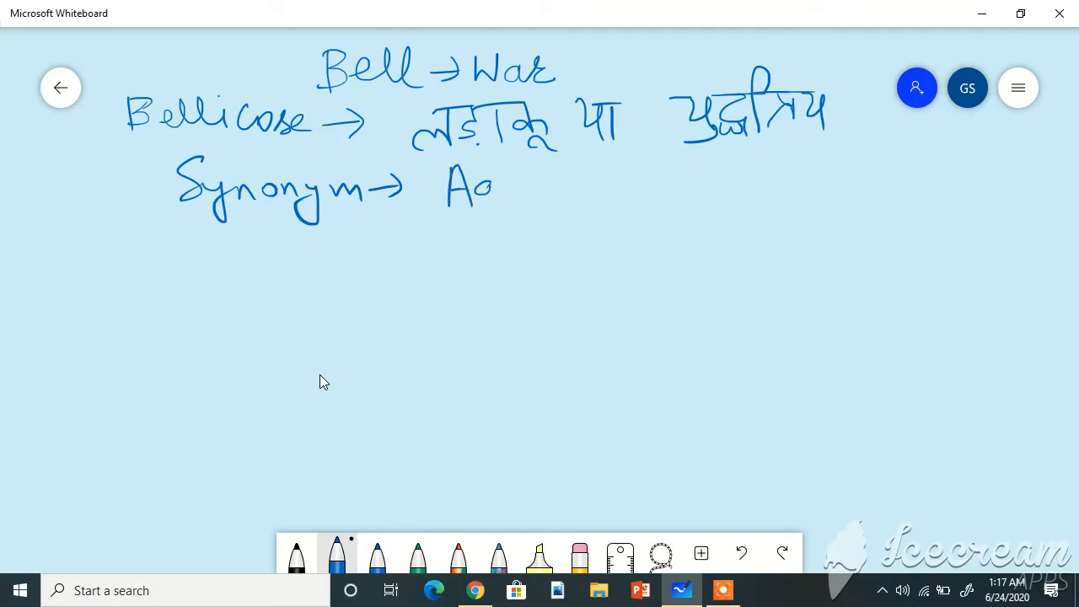
Write 'Synonym → Aggressive, warlike, Pugnacious' beneath the meaning.
left_click_drag(447, 190, 595, 194)
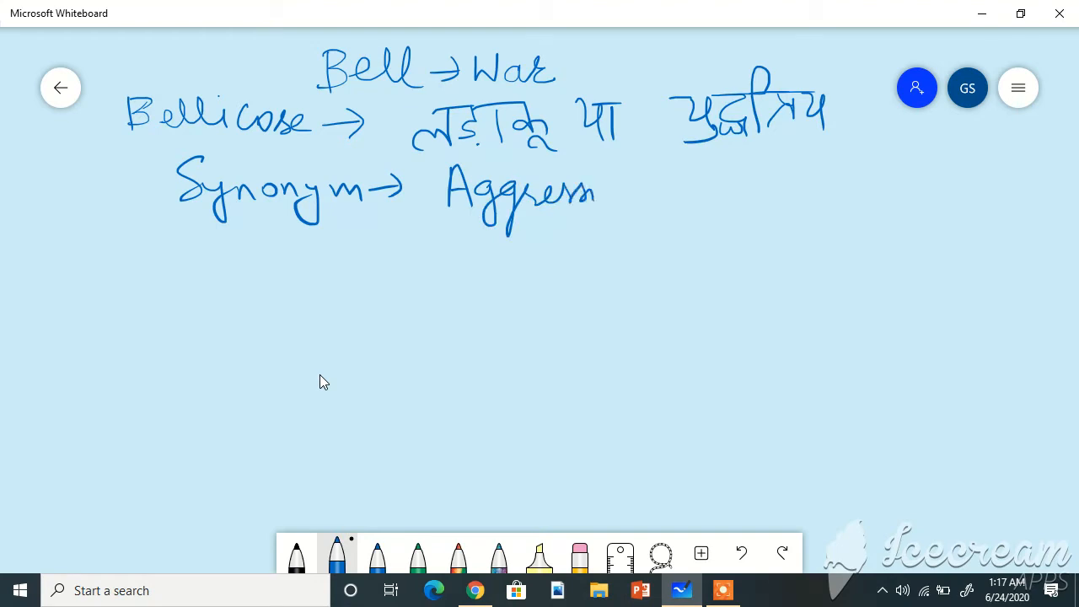
left_click_drag(590, 190, 742, 190)
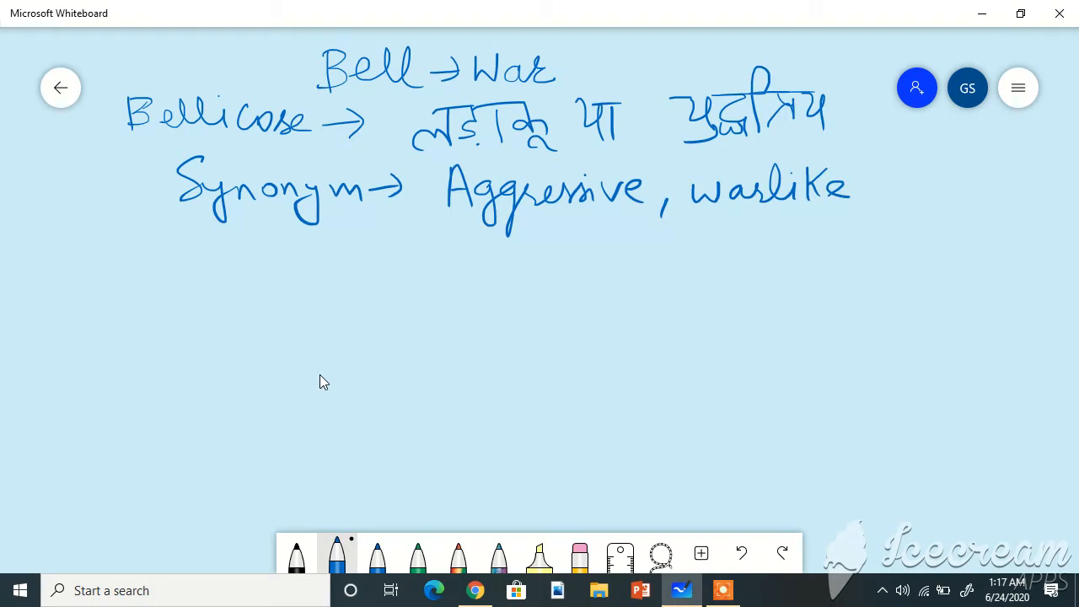
left_click_drag(860, 203, 911, 186)
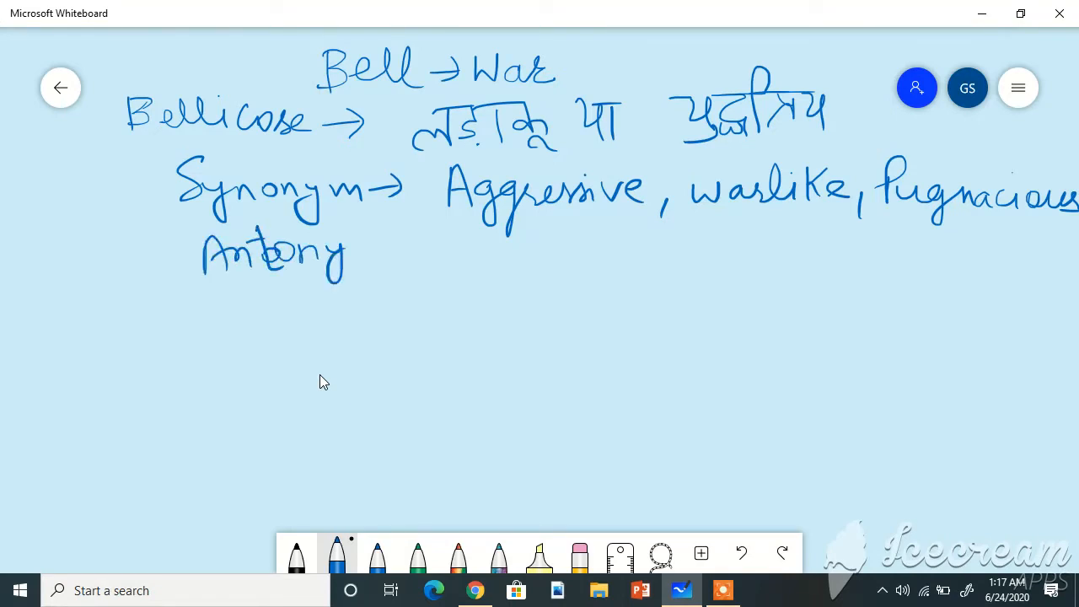
mouse_move(741, 553)
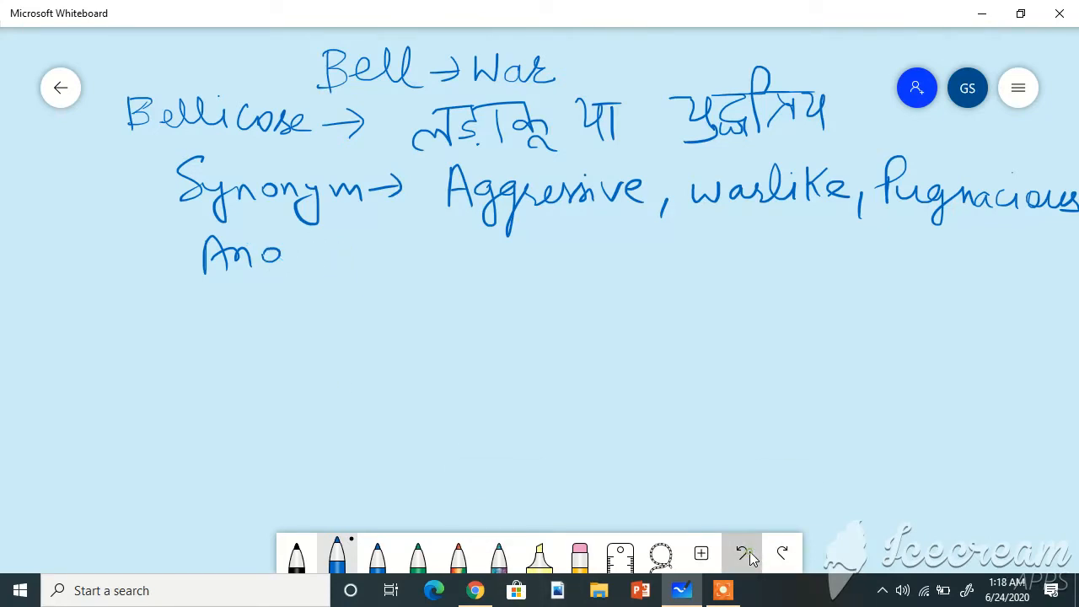
Undo the messy stroke and rewrite 'Antonym → amicable, affable, amiable' for Bellicose.
left_click(741, 553)
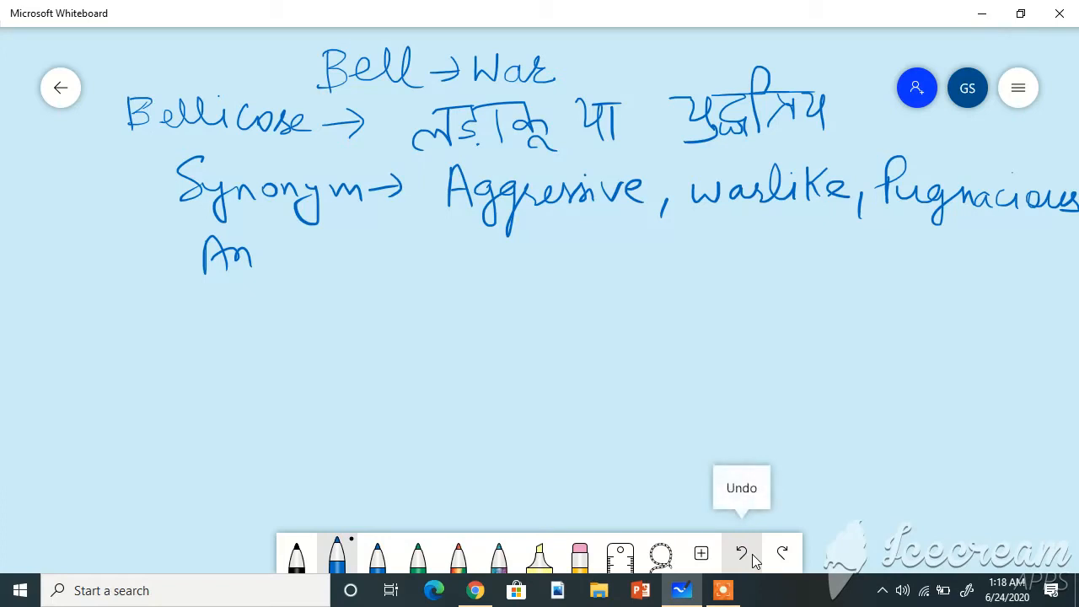
left_click_drag(266, 253, 304, 270)
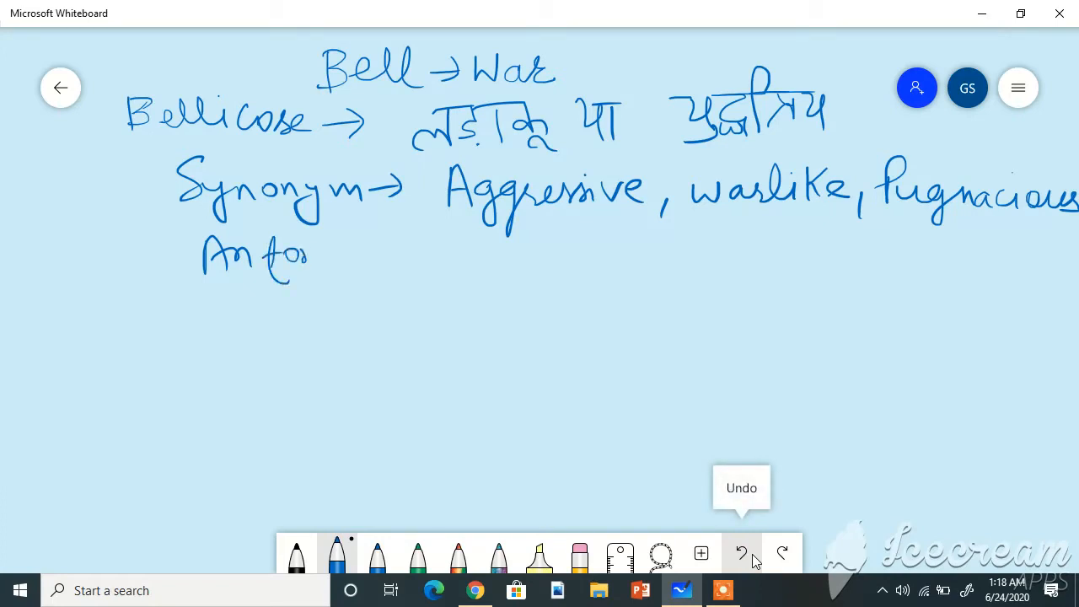
left_click_drag(312, 253, 367, 262)
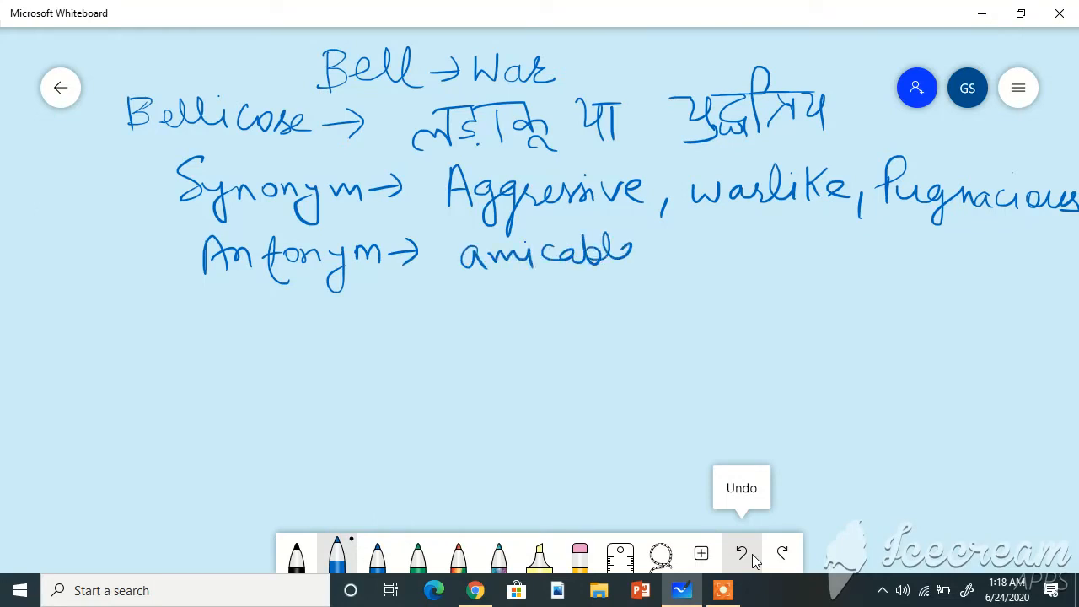
left_click_drag(649, 253, 741, 253)
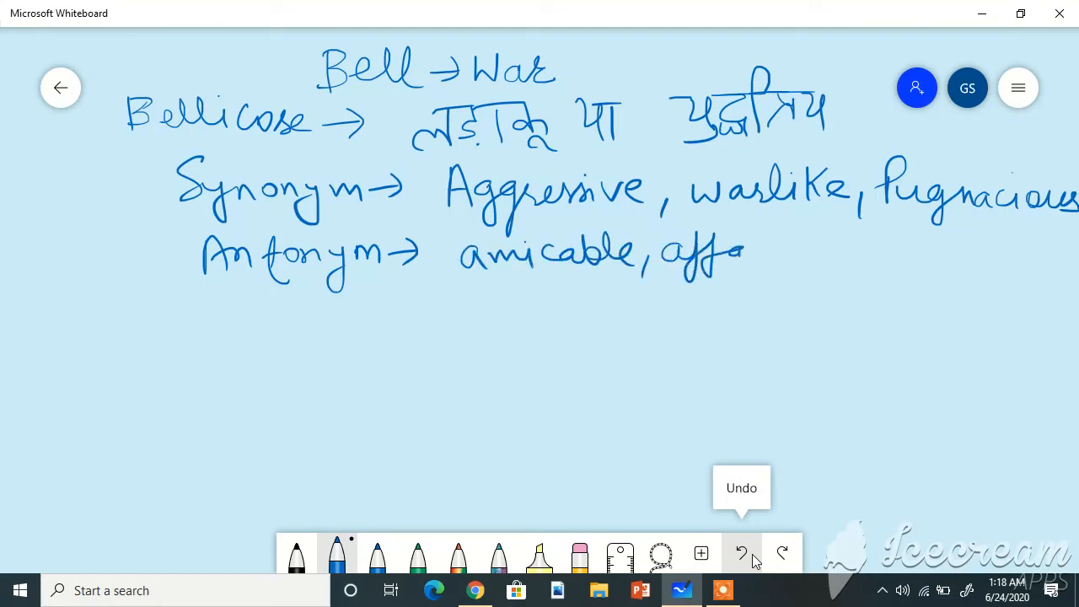
left_click_drag(741, 252, 843, 269)
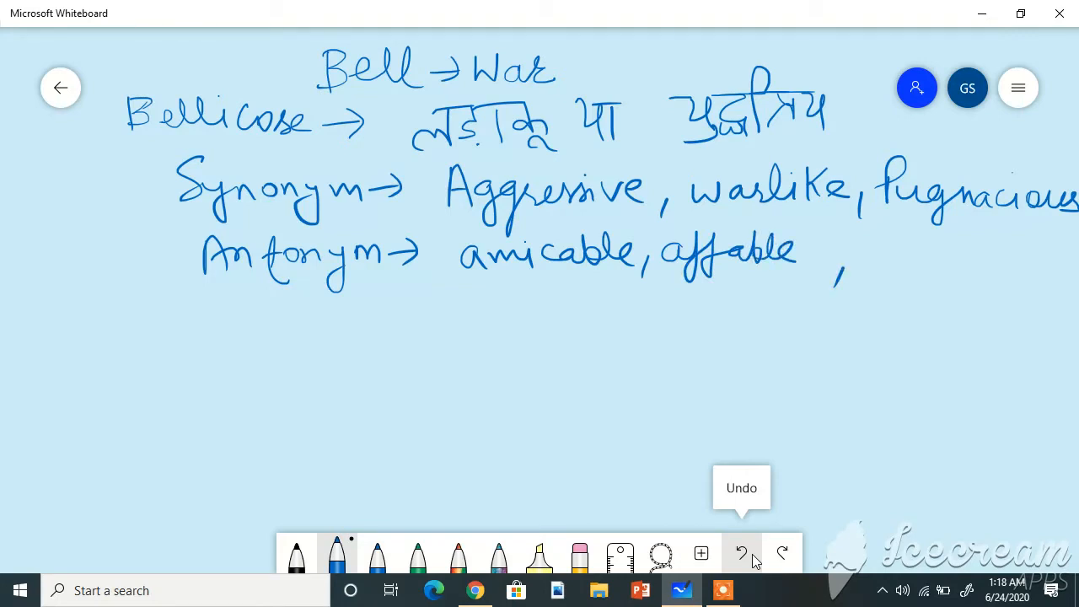
left_click_drag(860, 244, 919, 252)
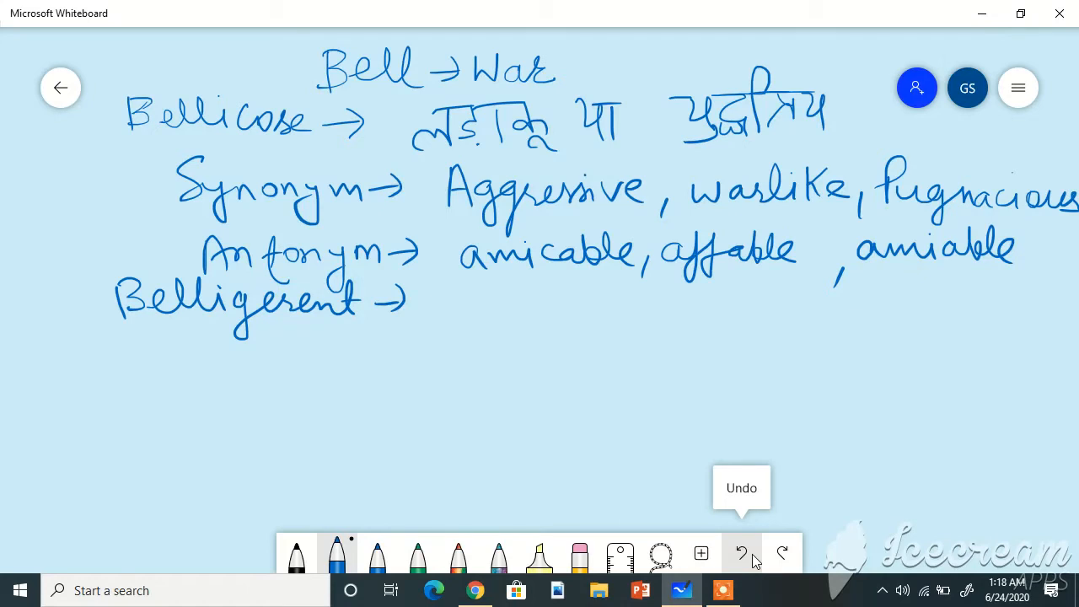
Write 'Hostile, Unfriendly or Aggressive or ready to fight' after the Belligerent arrow.
left_click_drag(438, 287, 493, 329)
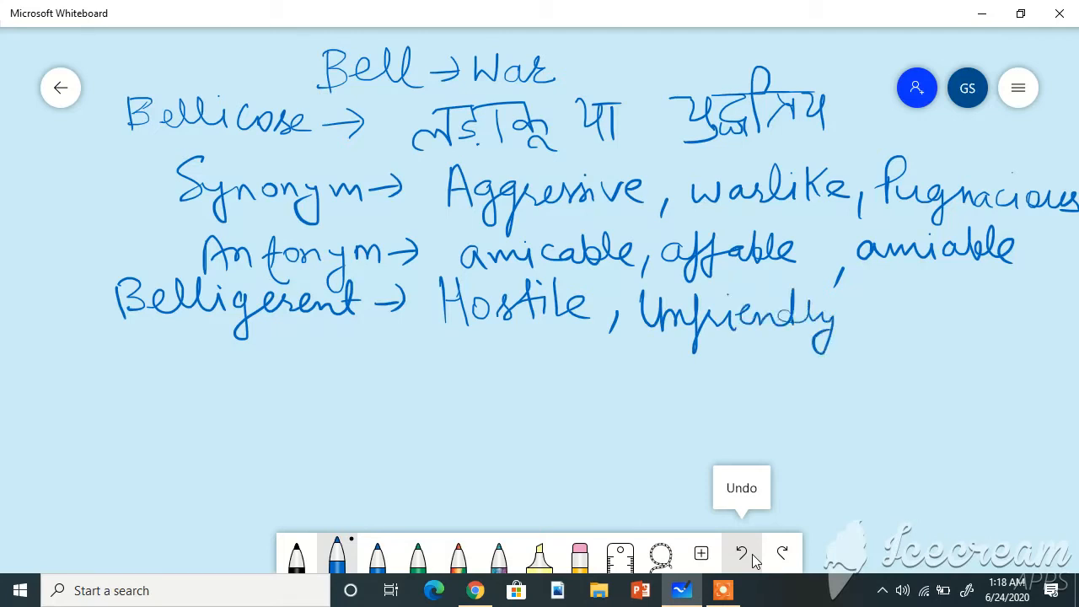
left_click_drag(860, 312, 931, 304)
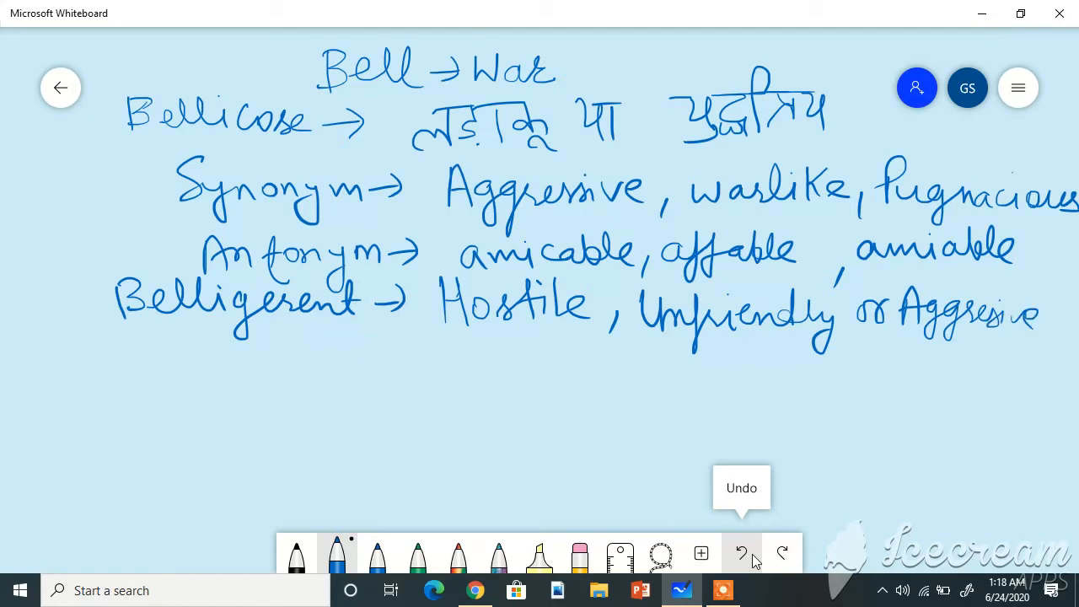
left_click_drag(202, 337, 236, 371)
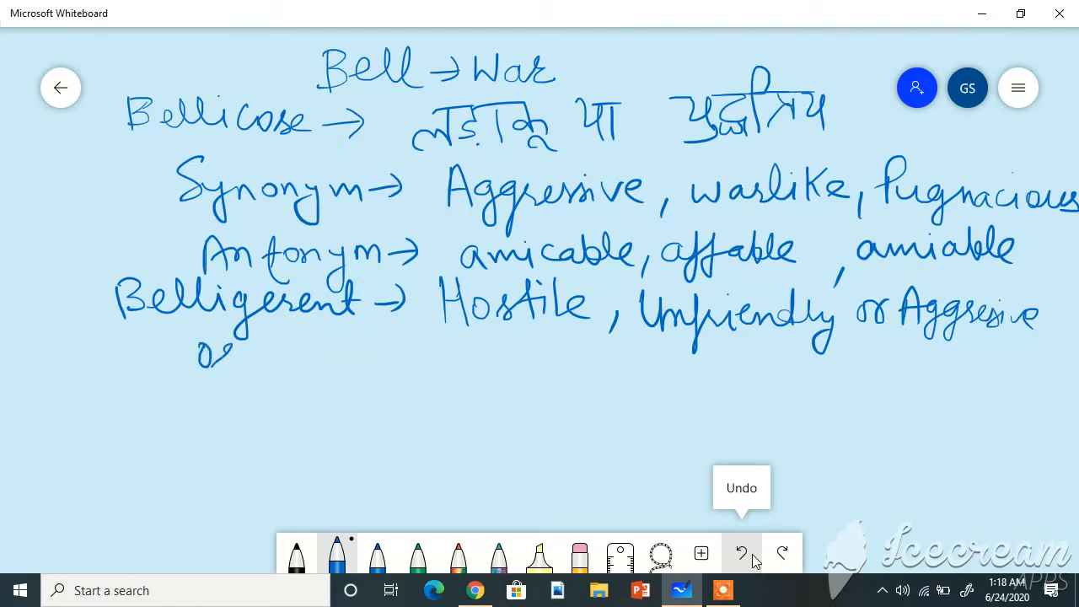
left_click_drag(287, 354, 388, 354)
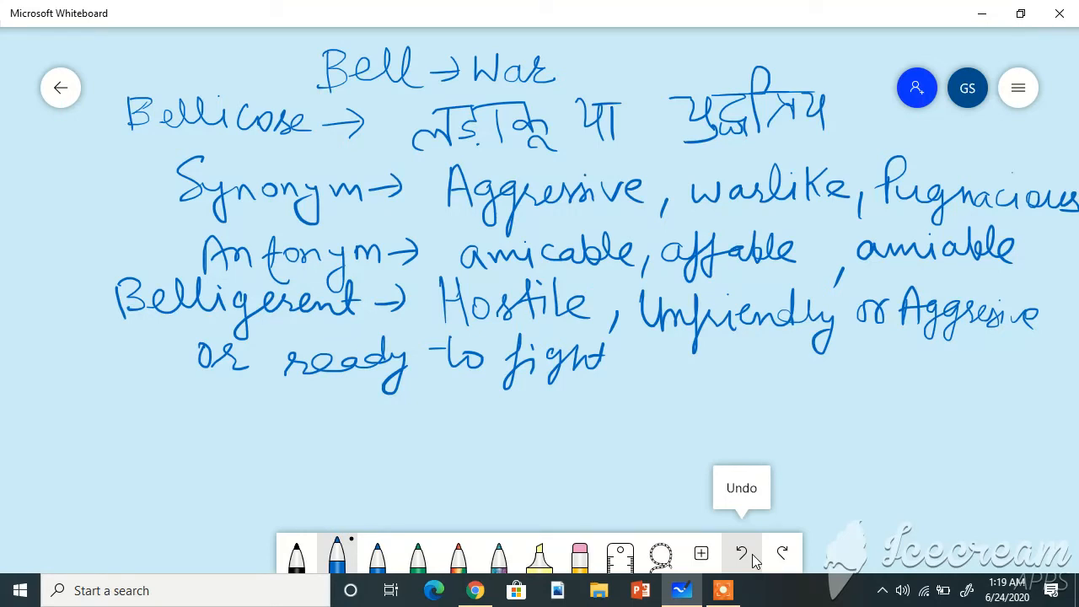
Write 'Rebellion →' followed by its three Hindi meanings.
left_click_drag(118, 396, 118, 439)
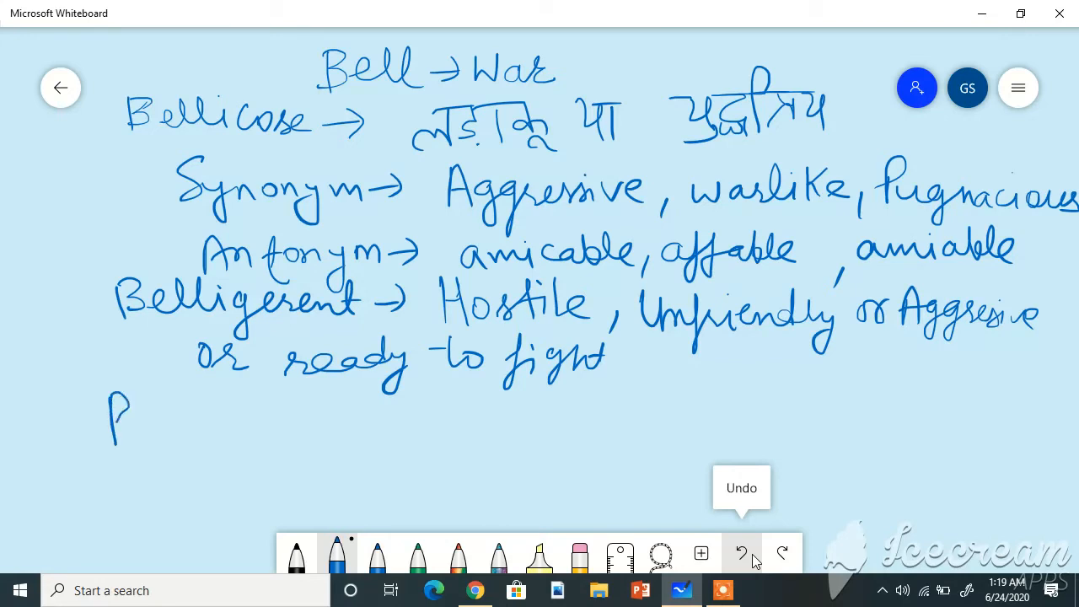
left_click_drag(121, 413, 139, 442)
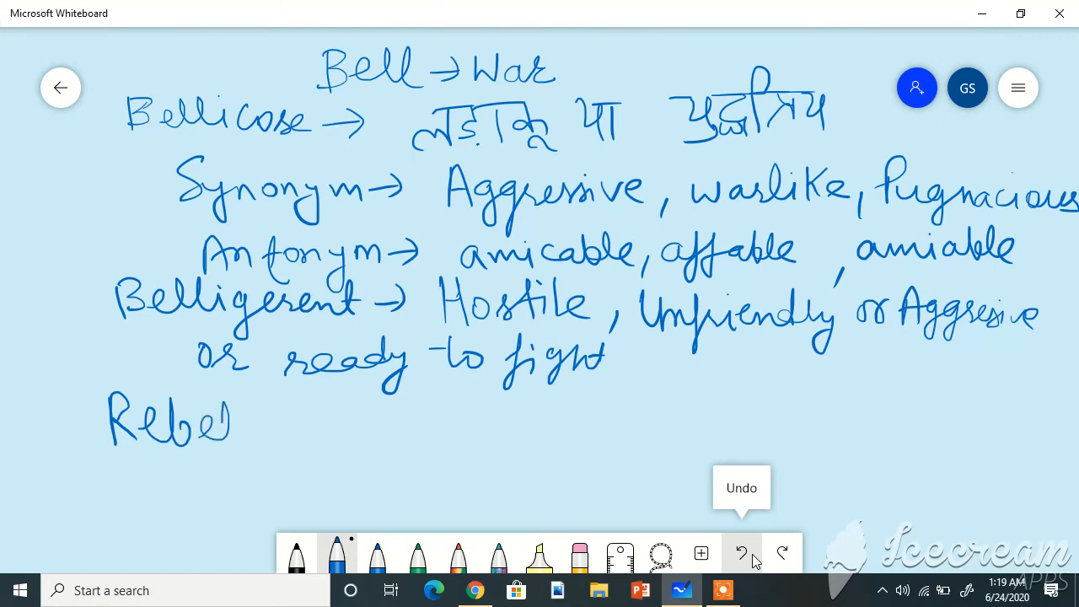
left_click_drag(227, 421, 380, 422)
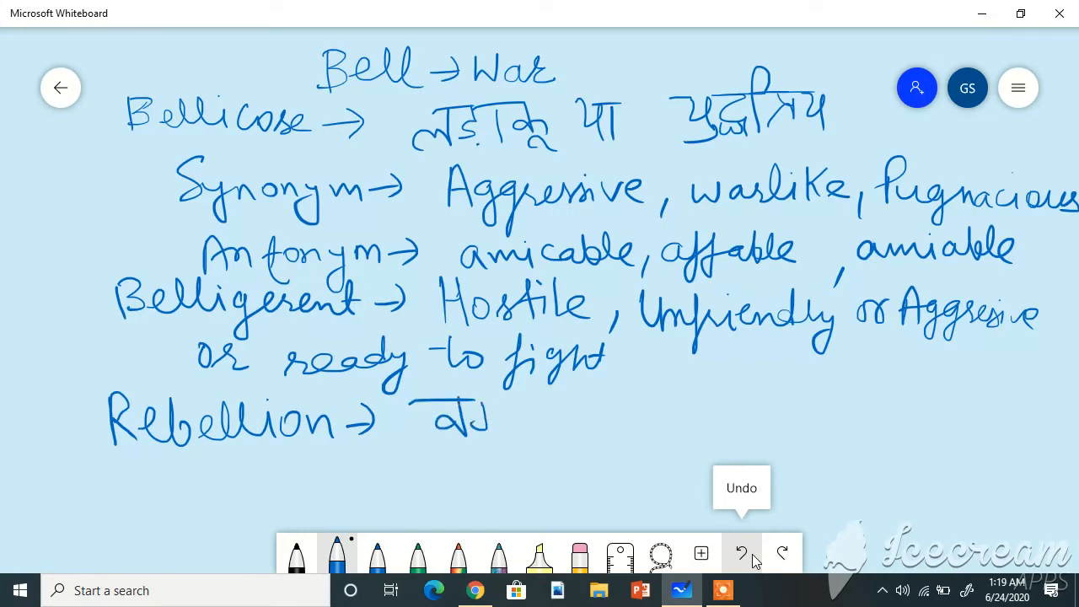
left_click_drag(472, 422, 615, 413)
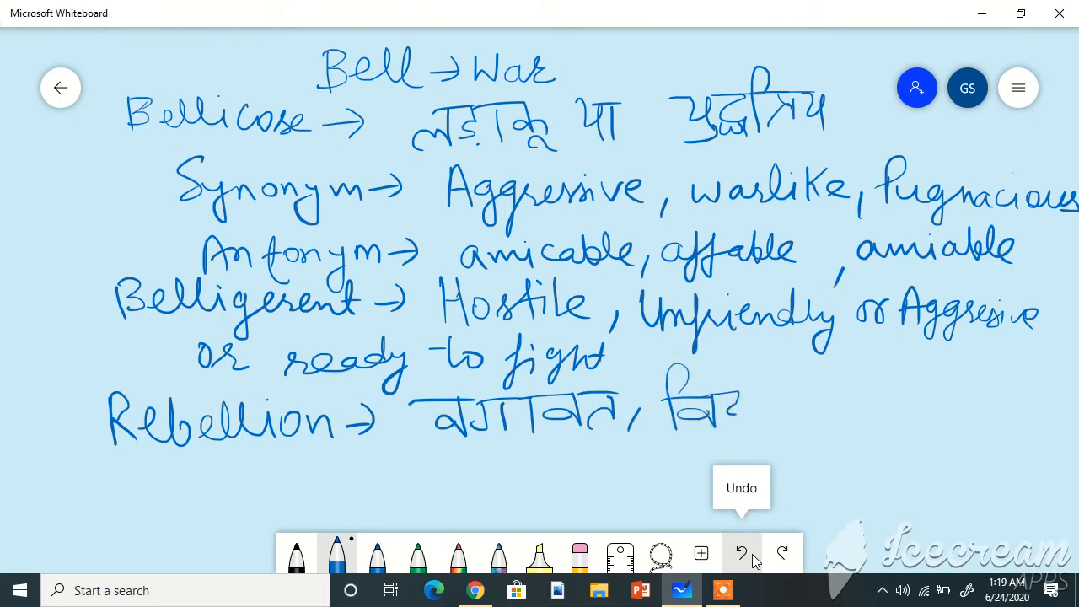
left_click_drag(717, 413, 784, 422)
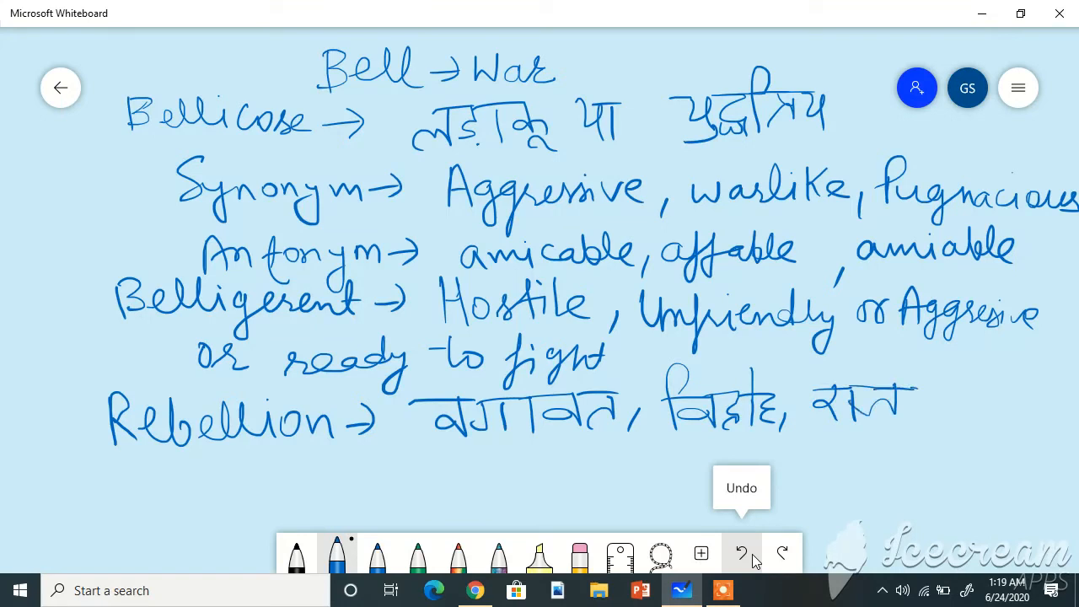
left_click_drag(843, 404, 953, 405)
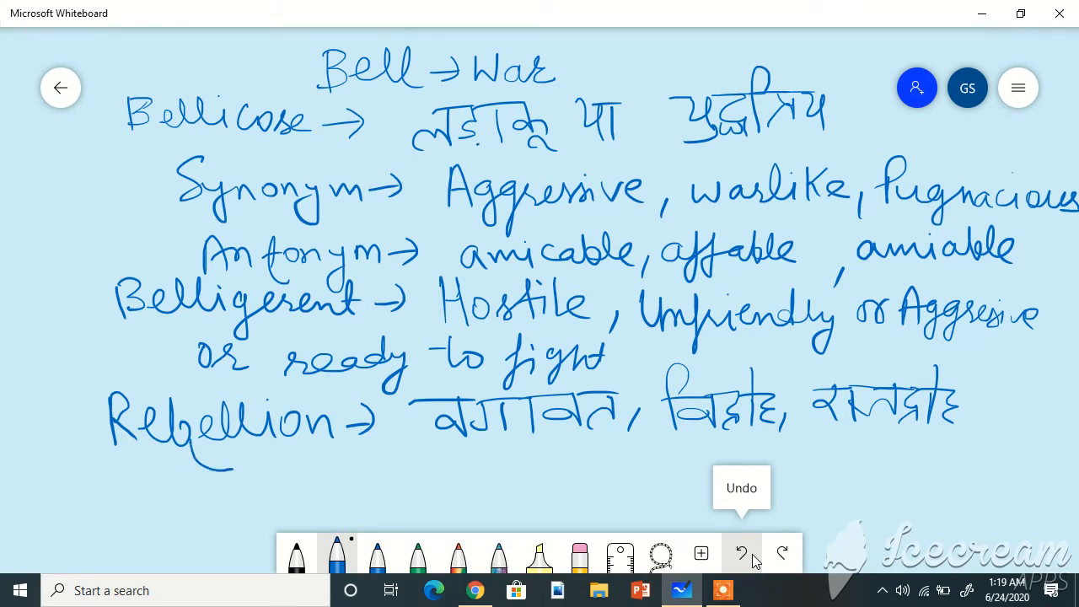
Add 'violence against an existing government' and 'Synonym → Uprising or Revolt' below.
left_click_drag(194, 438, 240, 472)
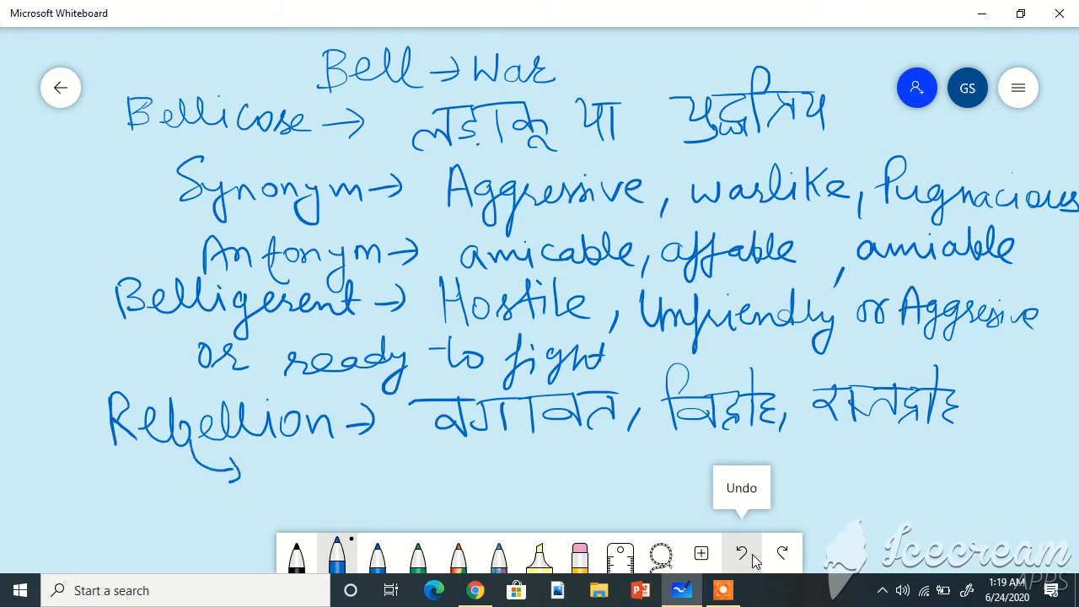
left_click_drag(308, 467, 460, 451)
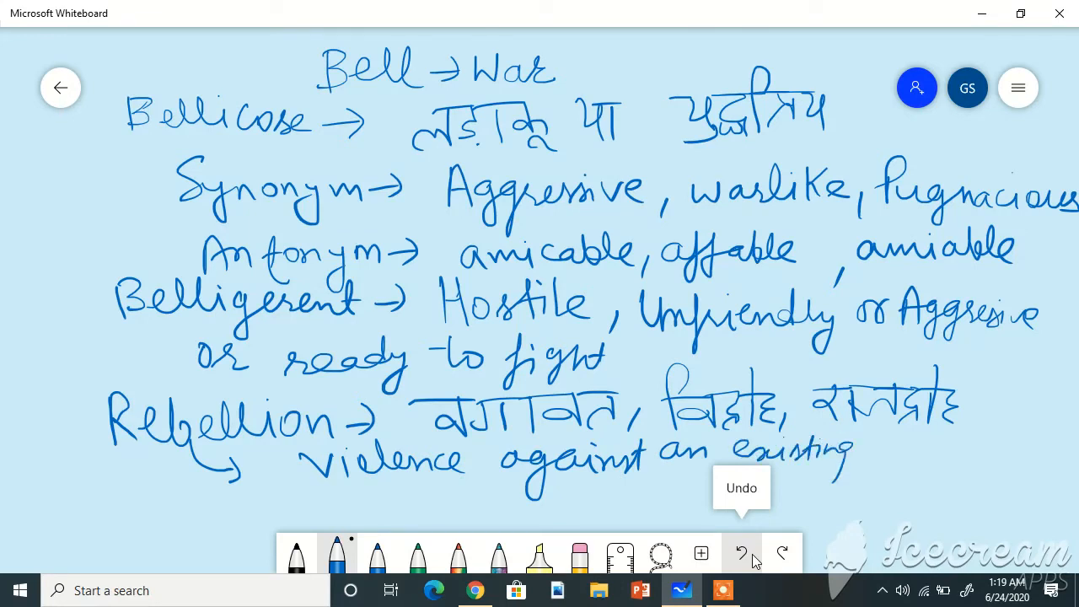
left_click_drag(877, 456, 970, 460)
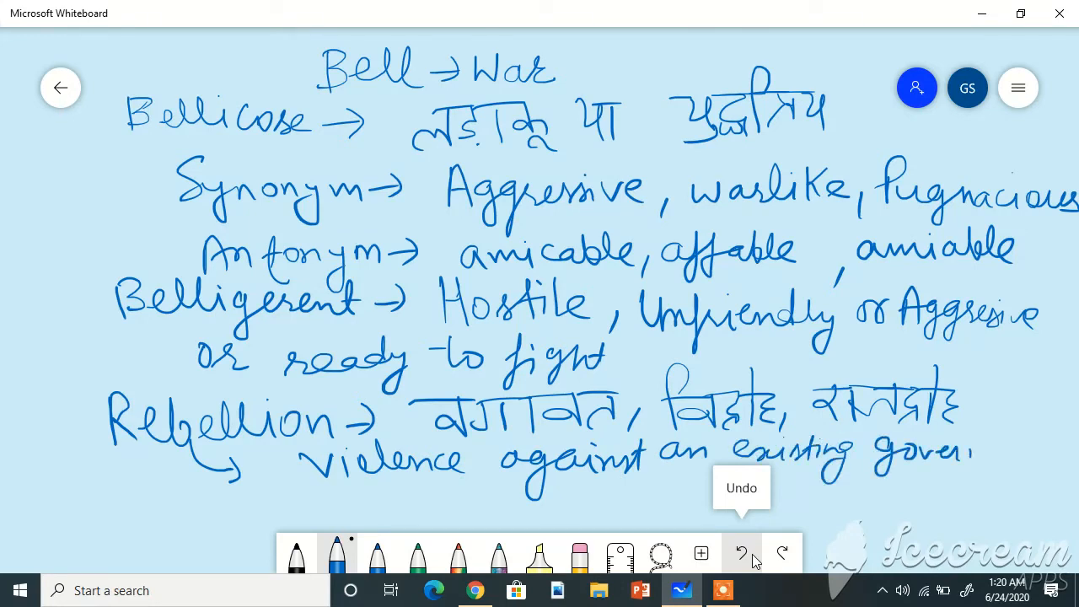
left_click_drag(969, 451, 1037, 459)
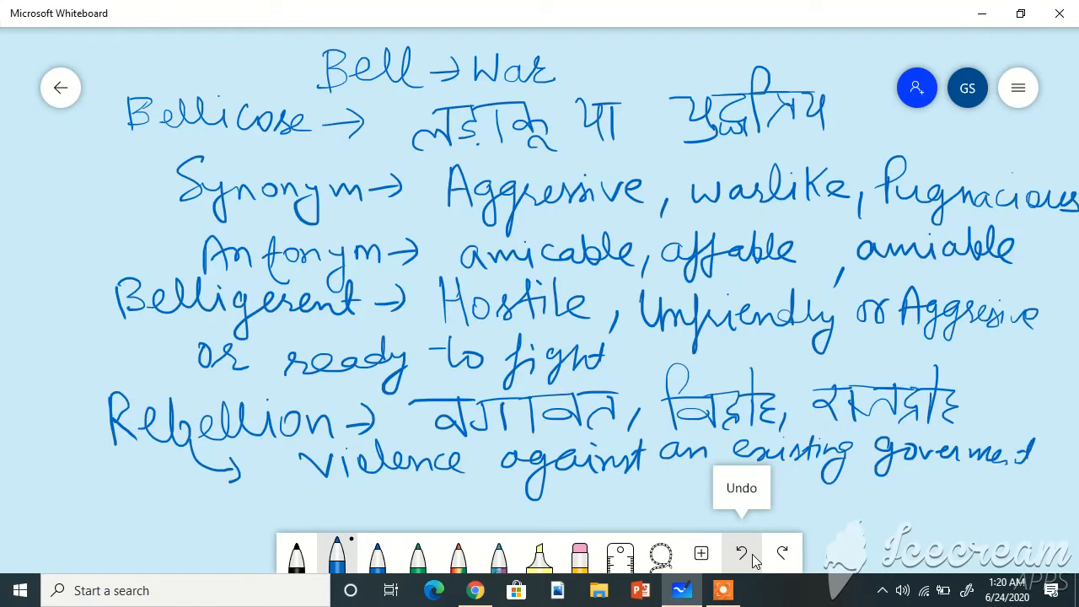
left_click_drag(227, 505, 379, 506)
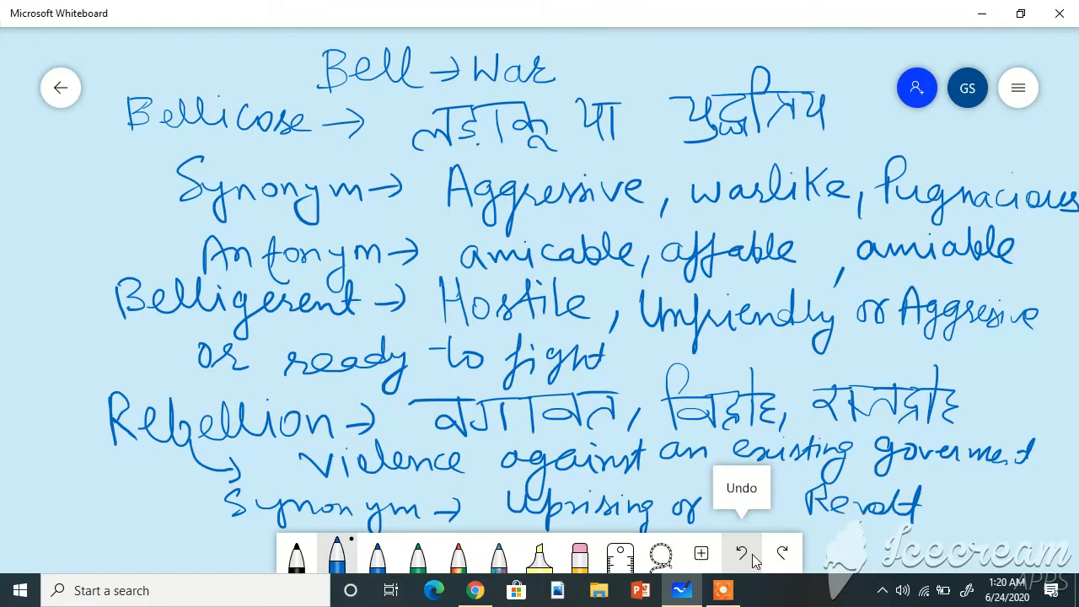
Erase all notes using Clear canvas in the Settings menu.
left_click(1018, 87)
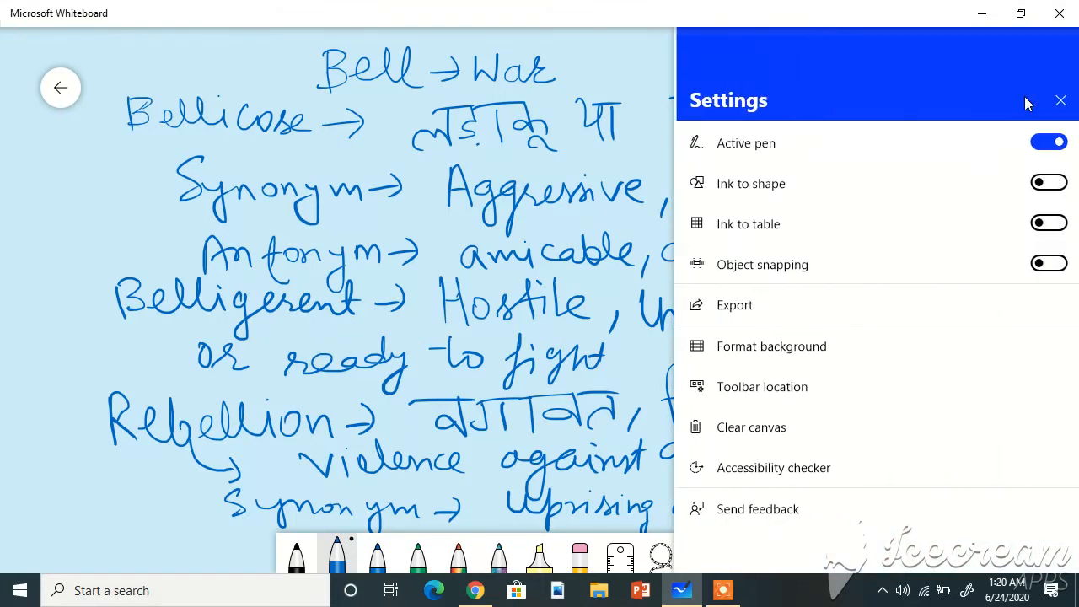
mouse_move(788, 426)
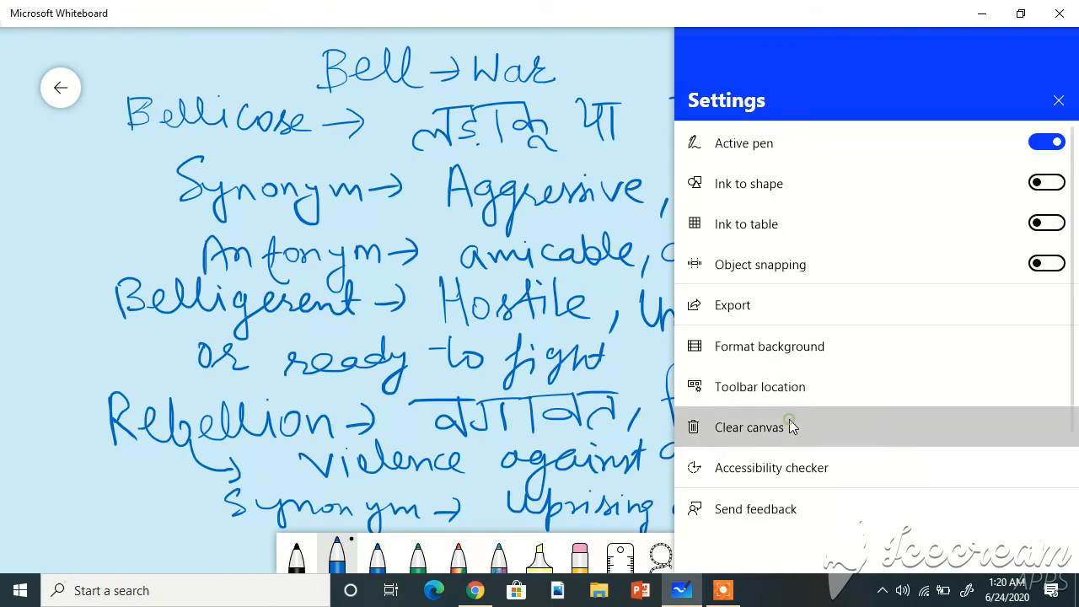
left_click(749, 427)
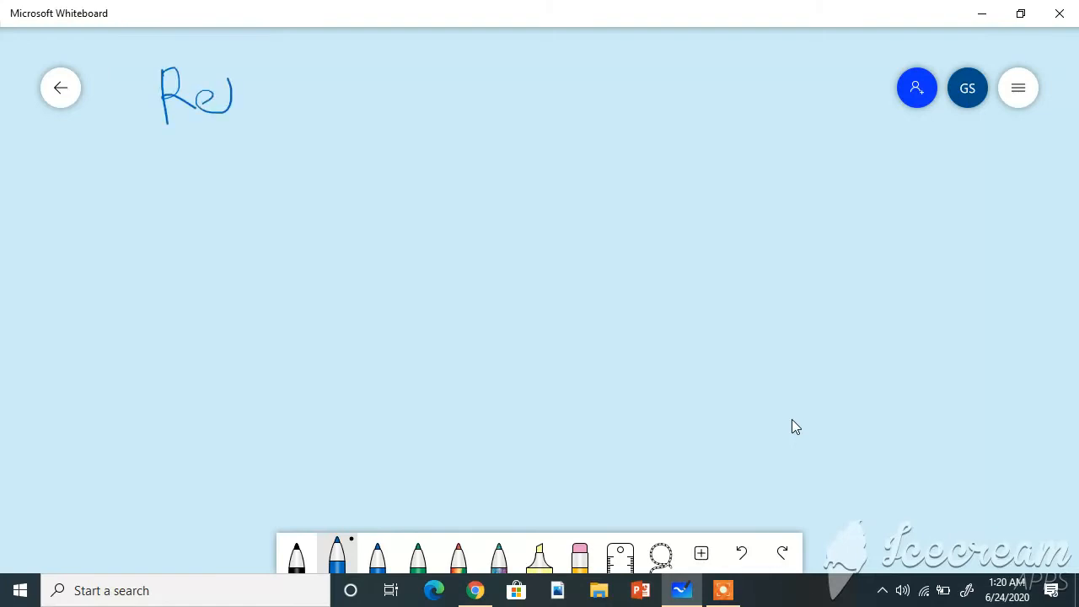
Write 'Rebel → (Re - against + bell → war)' at the top, with an arrow beneath Rebel.
left_click_drag(220, 102, 354, 101)
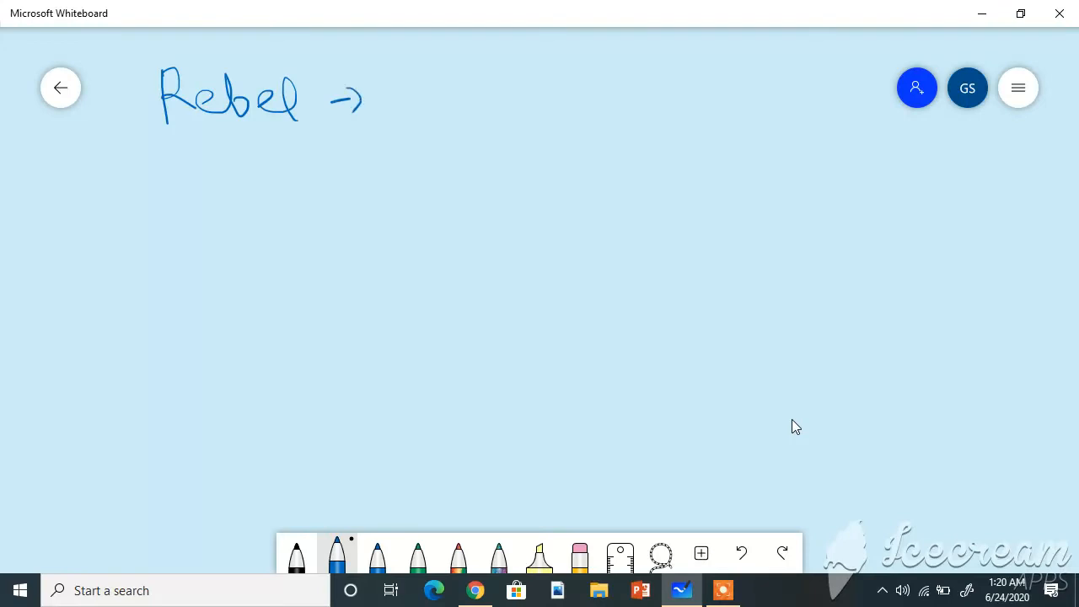
left_click_drag(392, 105, 403, 84)
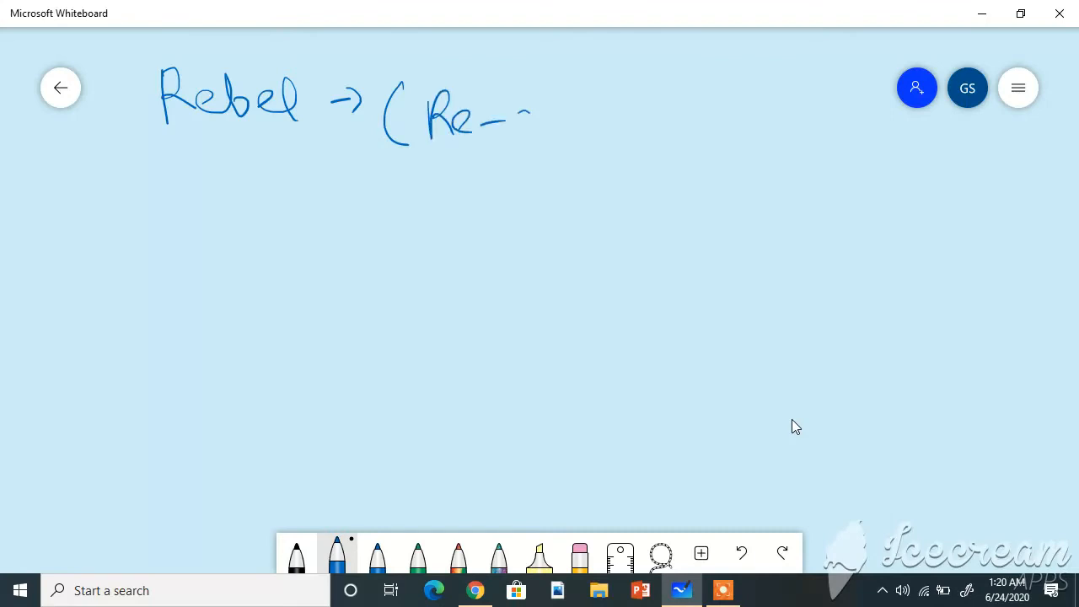
left_click_drag(506, 126, 649, 126)
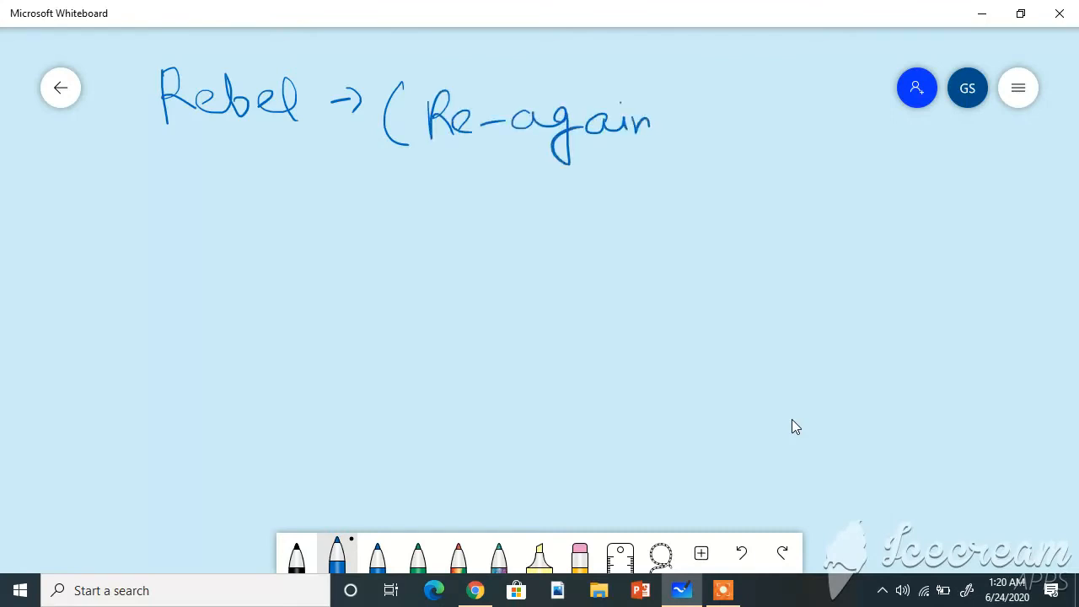
left_click_drag(641, 118, 699, 126)
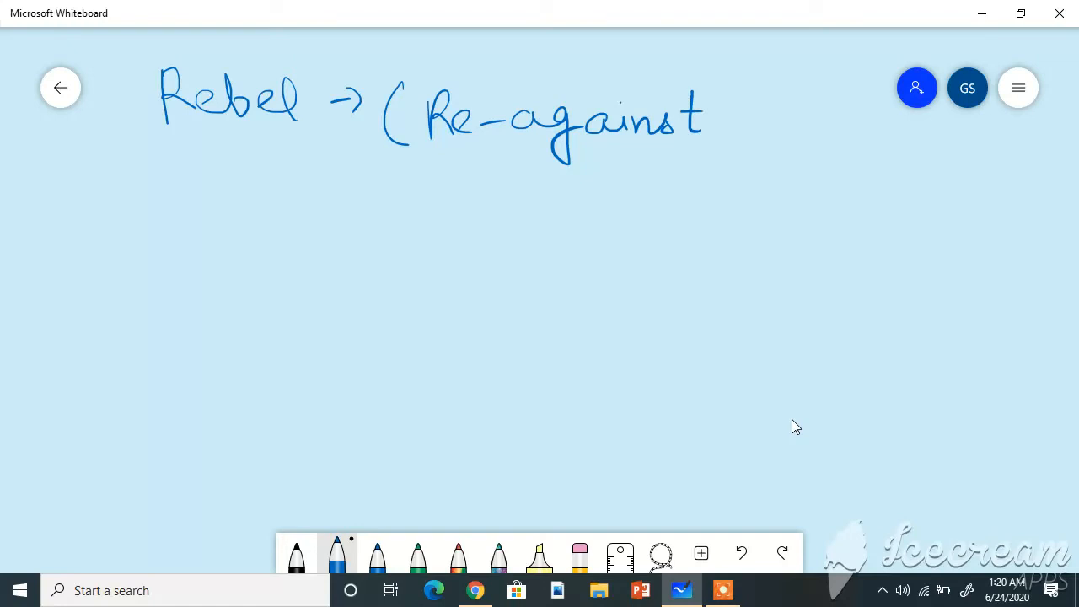
left_click_drag(712, 119, 746, 120)
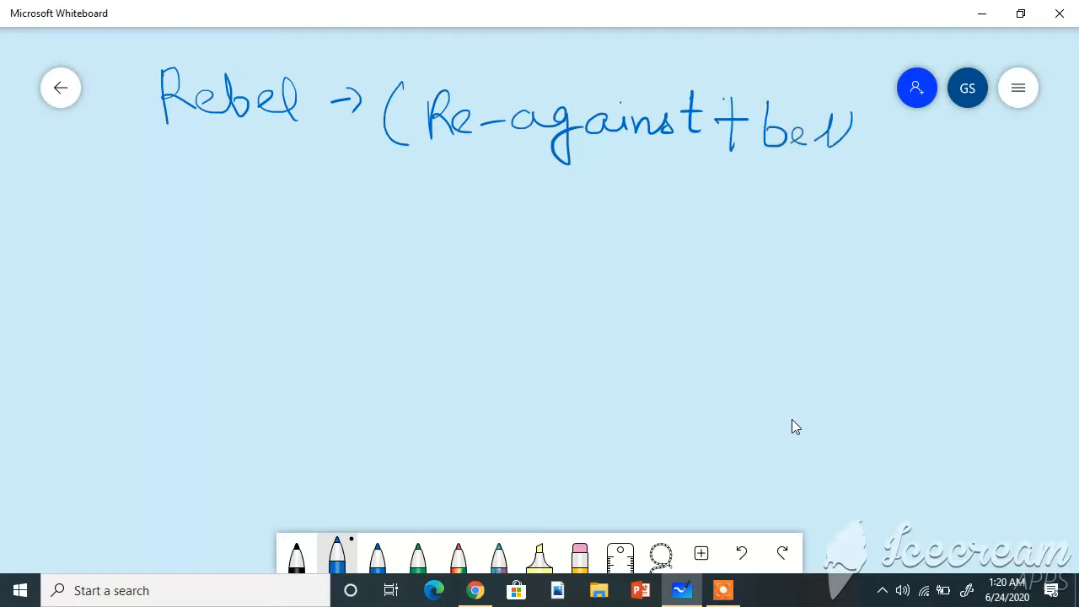
left_click_drag(868, 139, 978, 139)
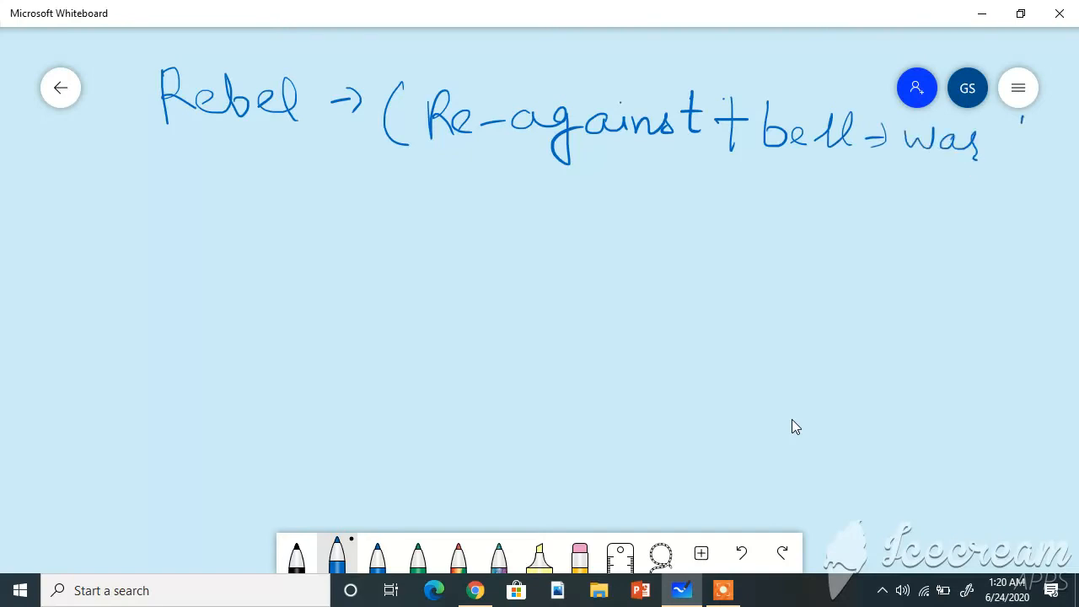
left_click_drag(1012, 118, 1003, 181)
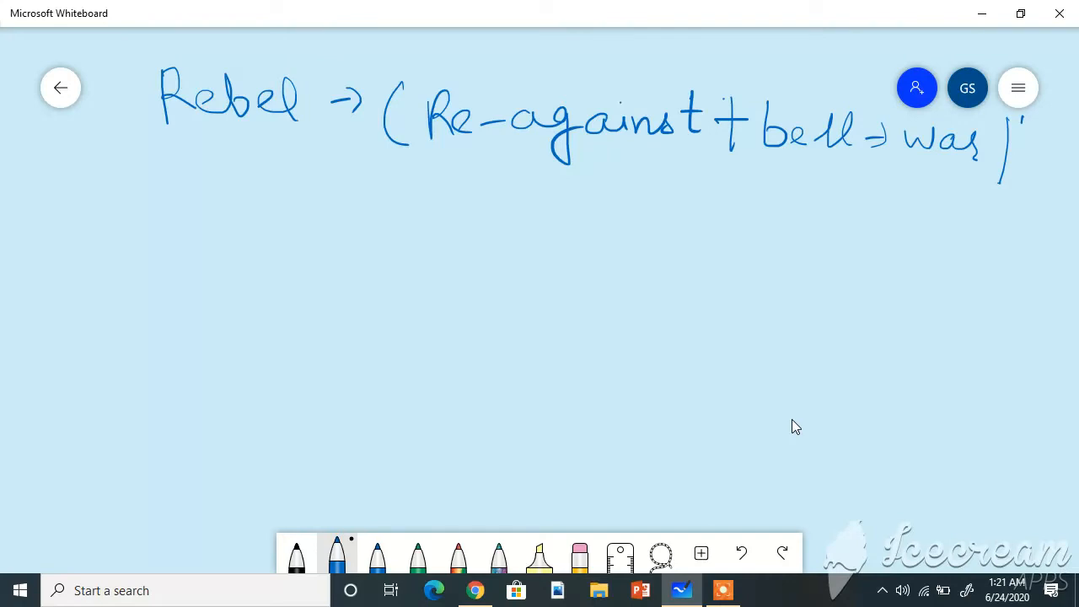
left_click_drag(260, 139, 295, 177)
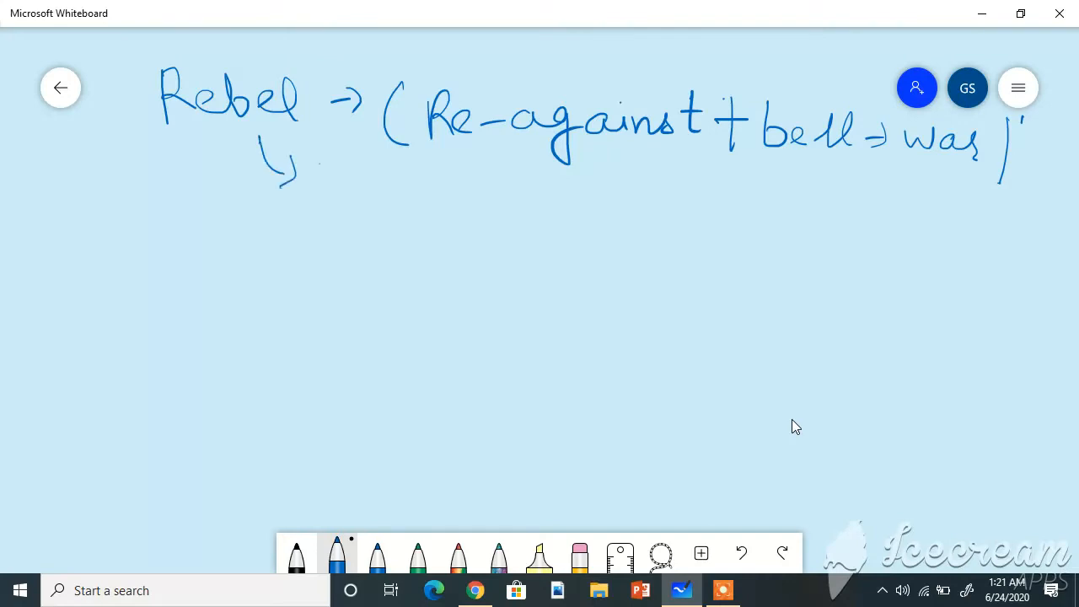
Handwrite Rebel's Hindi meaning under the word.
left_click_drag(303, 152, 371, 202)
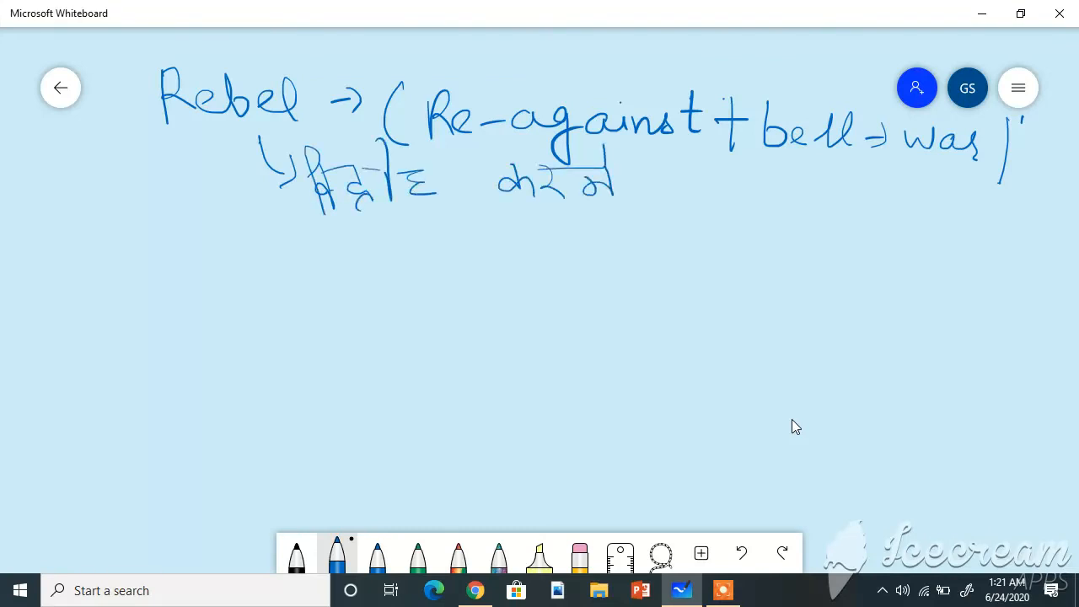
left_click_drag(641, 190, 687, 184)
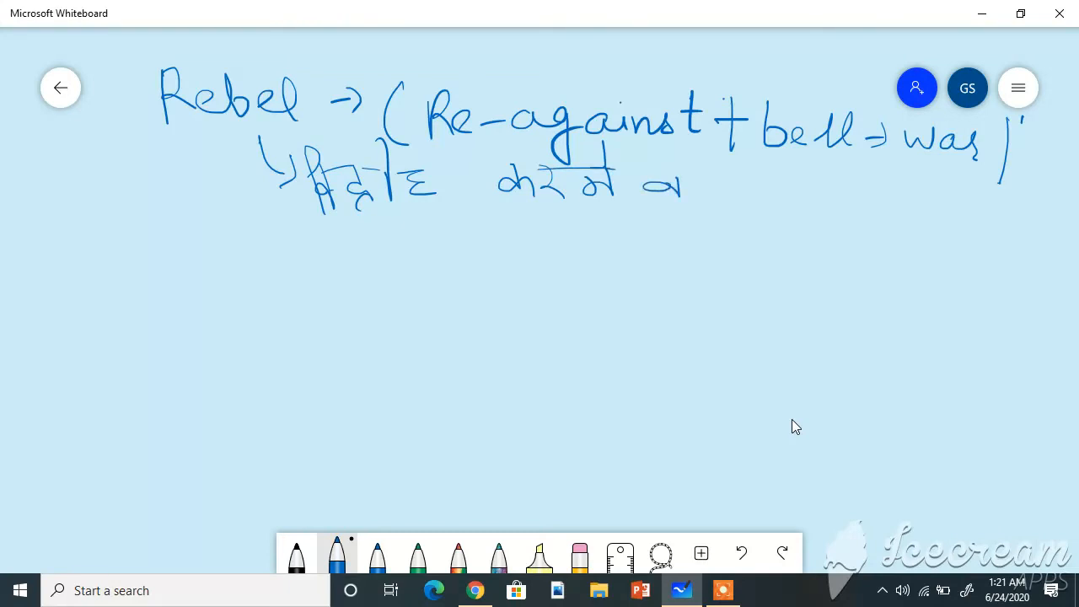
left_click_drag(666, 169, 754, 190)
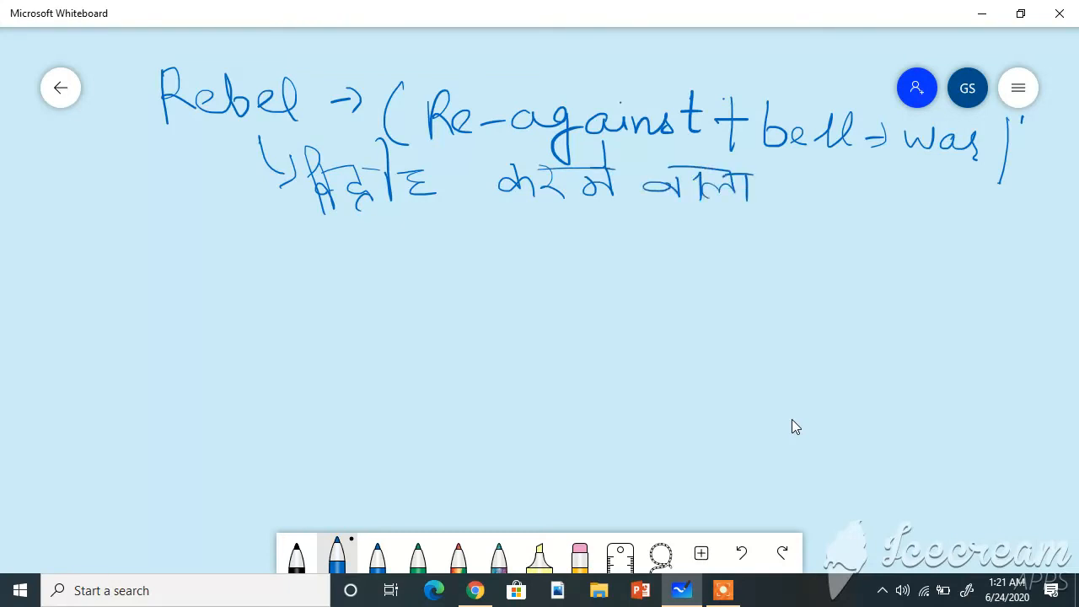
Write 'a person who opposes and fights' and begin 'Synonym →' below.
left_click_drag(206, 123, 324, 228)
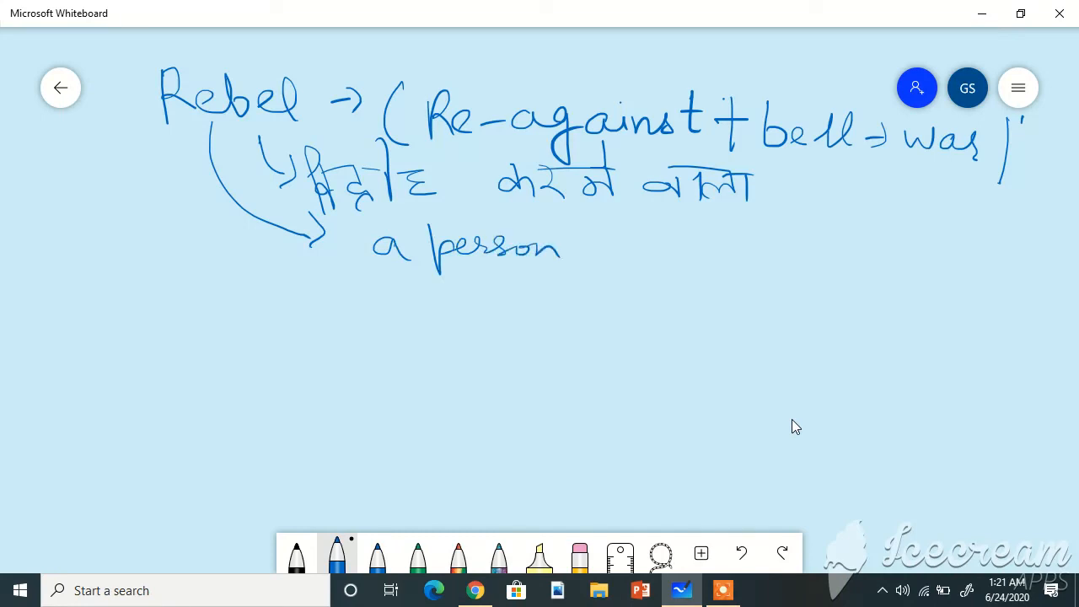
left_click_drag(594, 245, 742, 244)
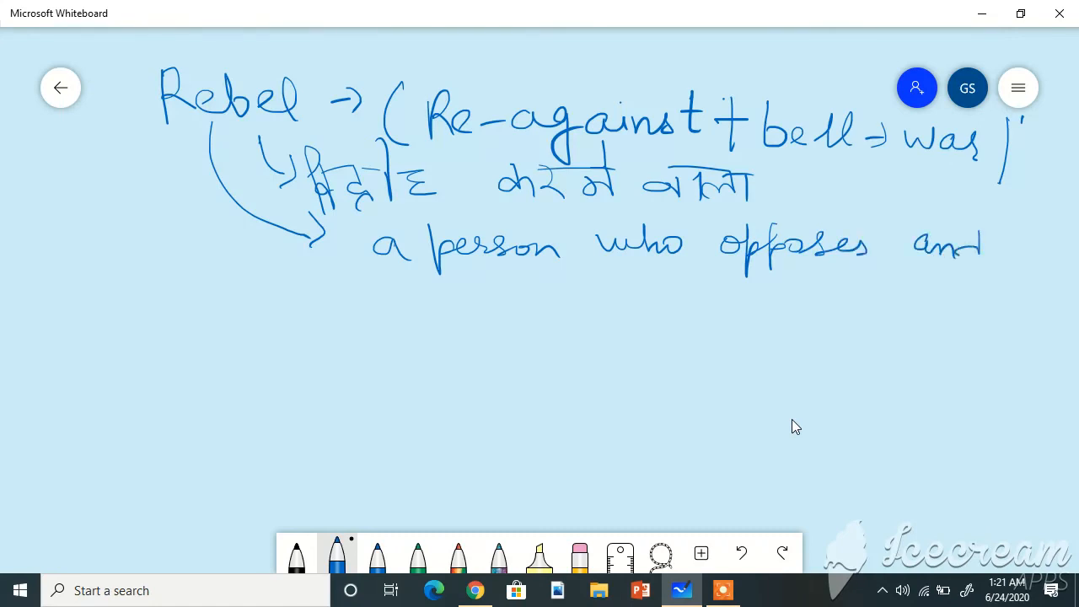
left_click_drag(439, 295, 480, 346)
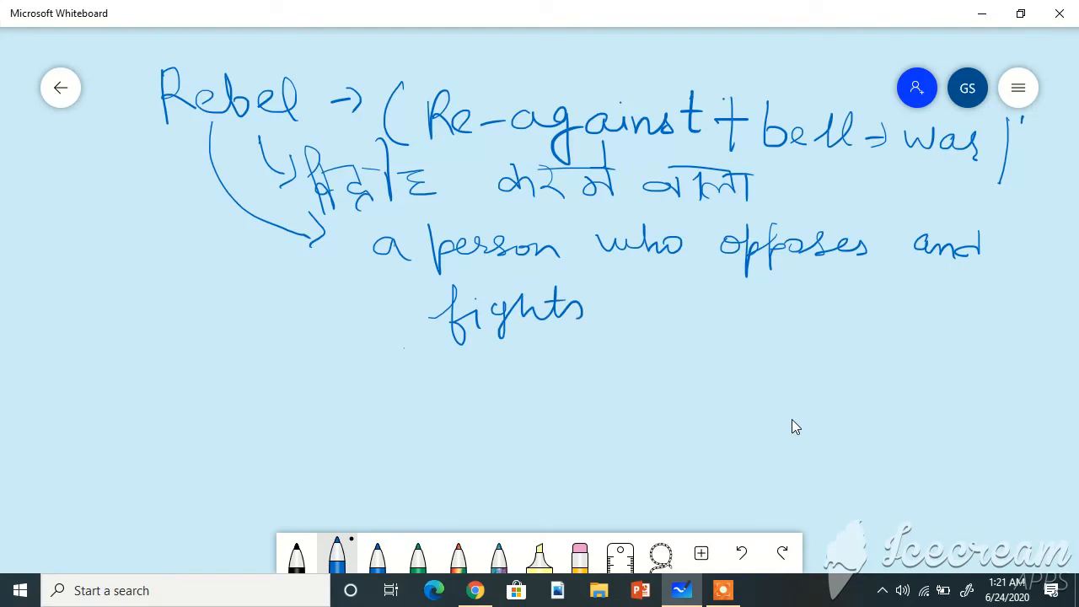
left_click_drag(206, 362, 341, 396)
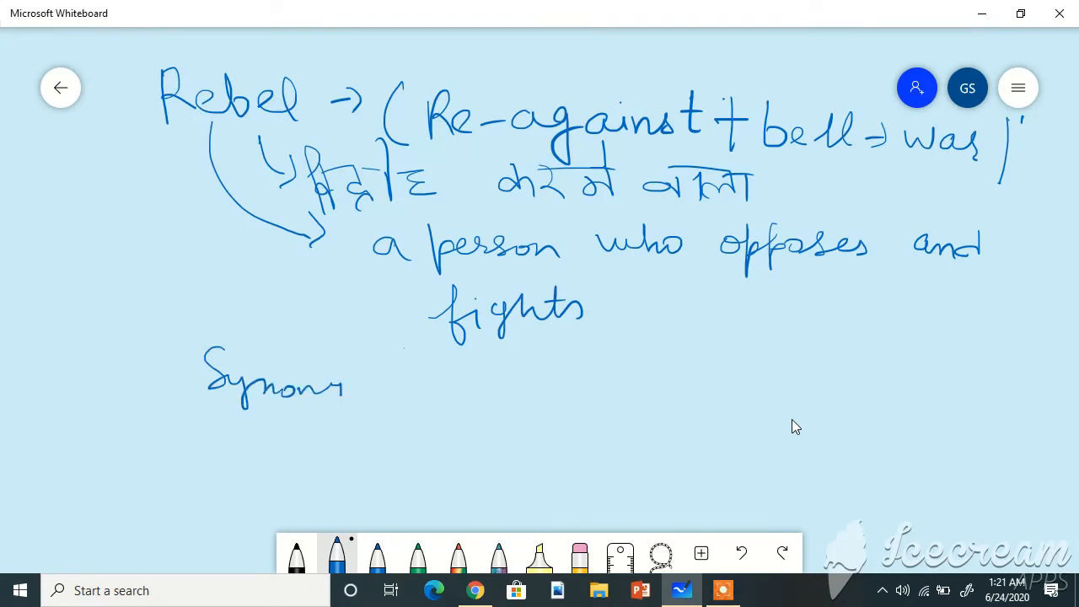
left_click_drag(346, 388, 485, 375)
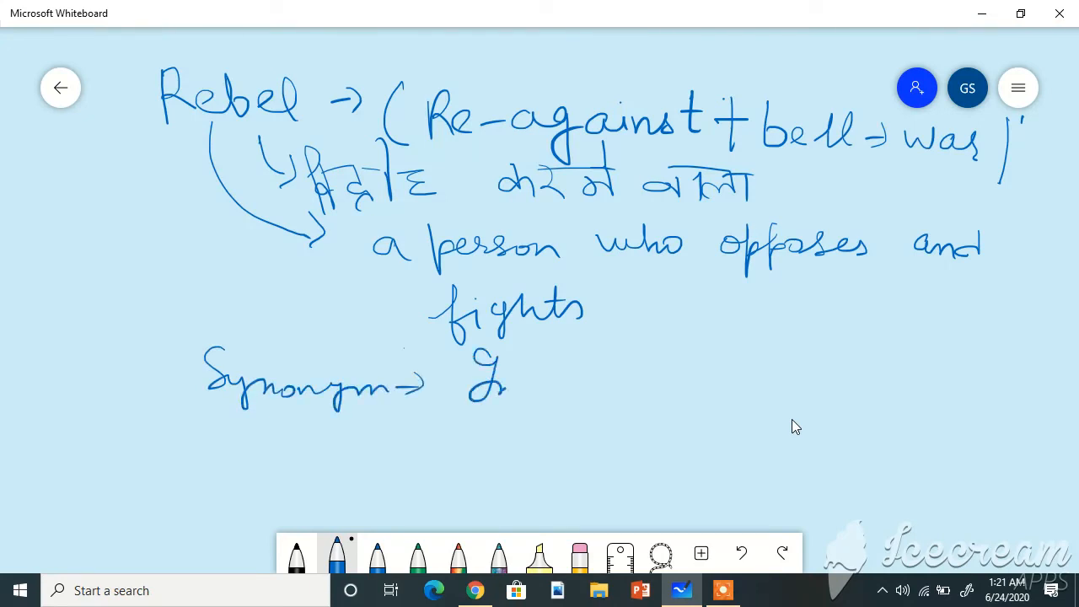